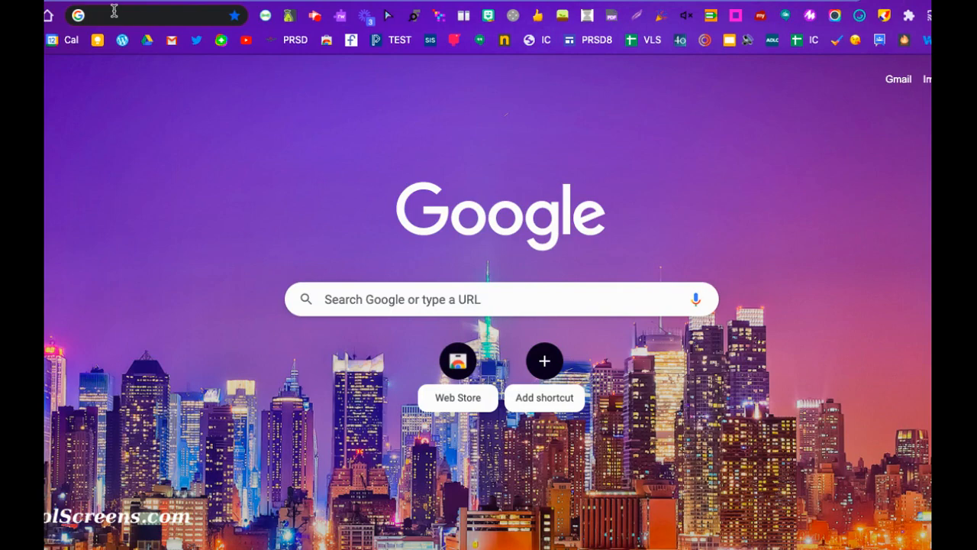
Search Google for 'map' from the Chrome address bar.
{"action": "type", "text": "map"}
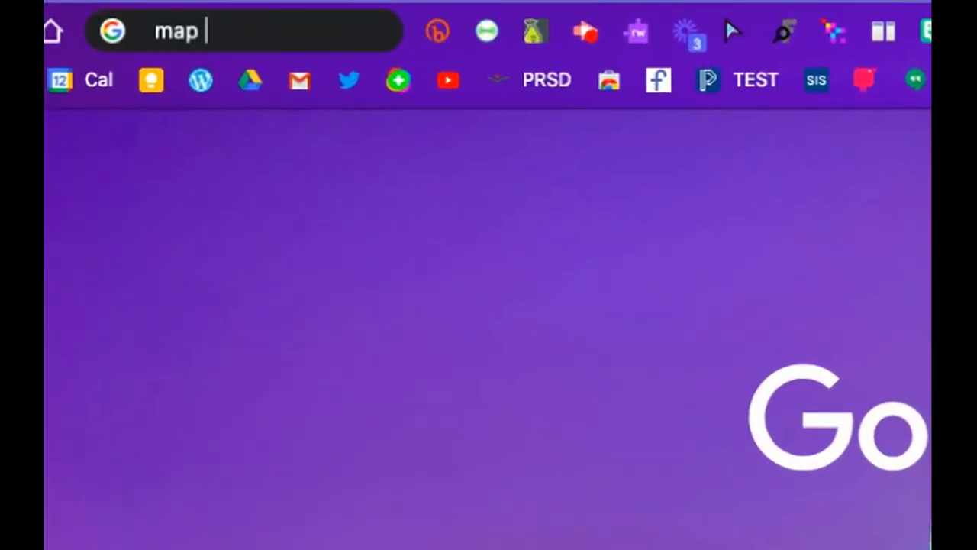
{"action": "key", "text": "Return"}
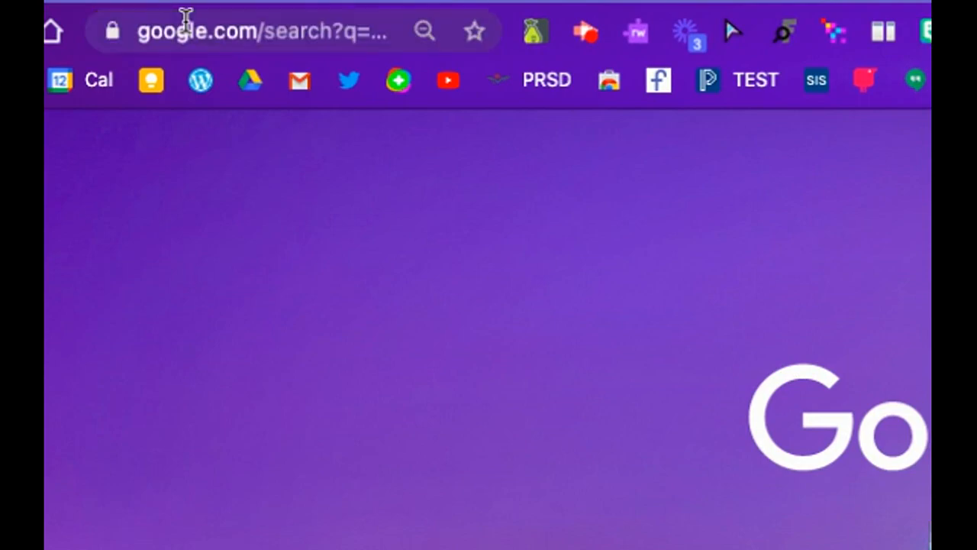
{"action": "key", "text": "Return"}
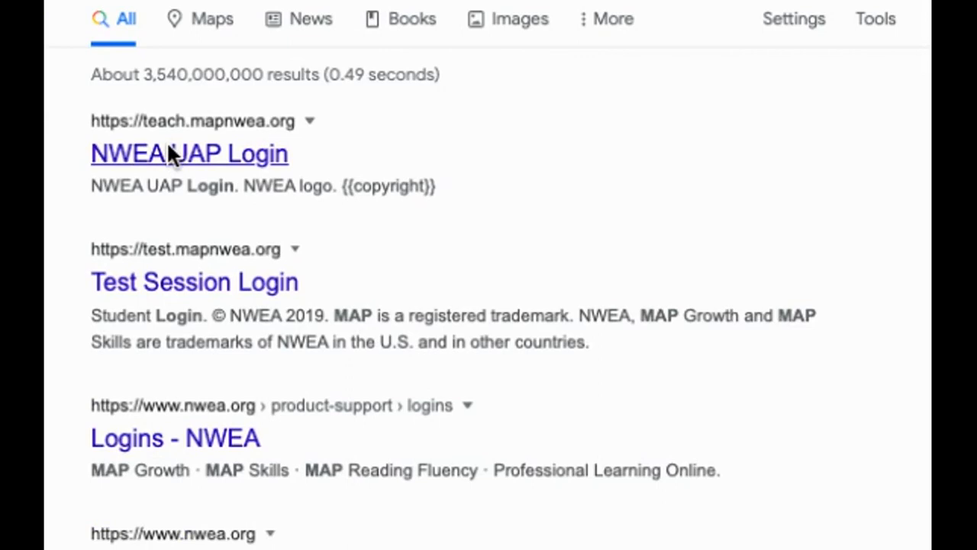
Open the NWEA UAP Login result, dismiss the maintenance alert, and sign in.
{"action": "left_click", "coordinate": [188, 154]}
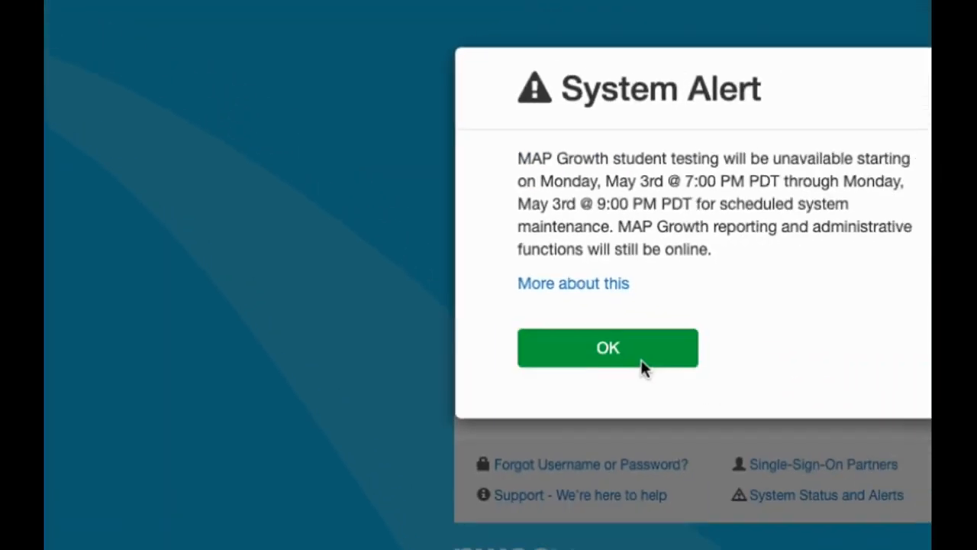
{"action": "left_click", "coordinate": [607, 347]}
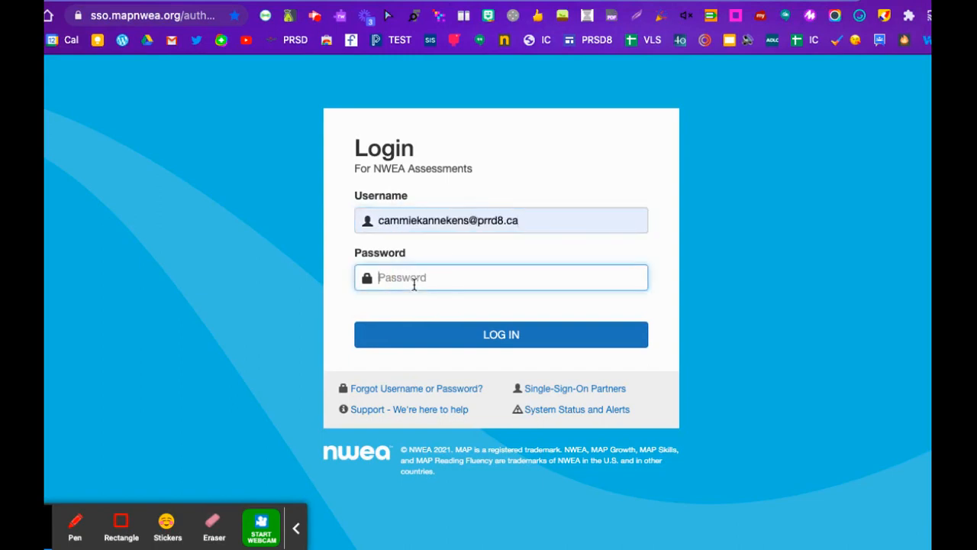
{"action": "type", "text": "••"}
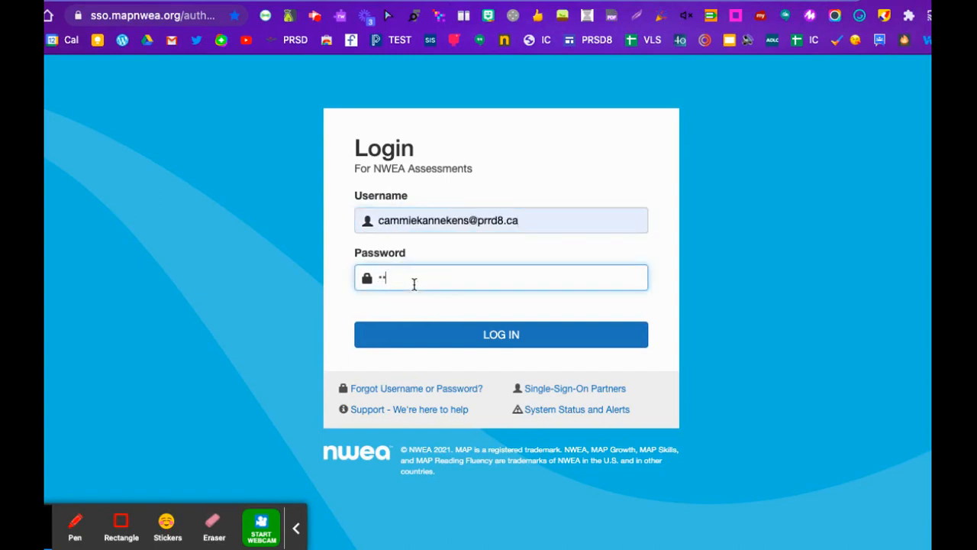
{"action": "type", "text": "password"}
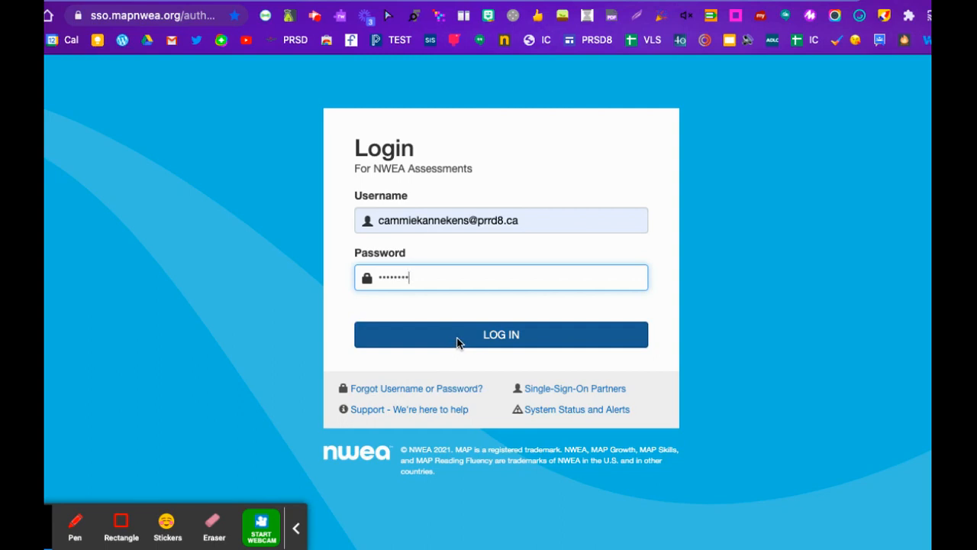
{"action": "left_click", "coordinate": [500, 335]}
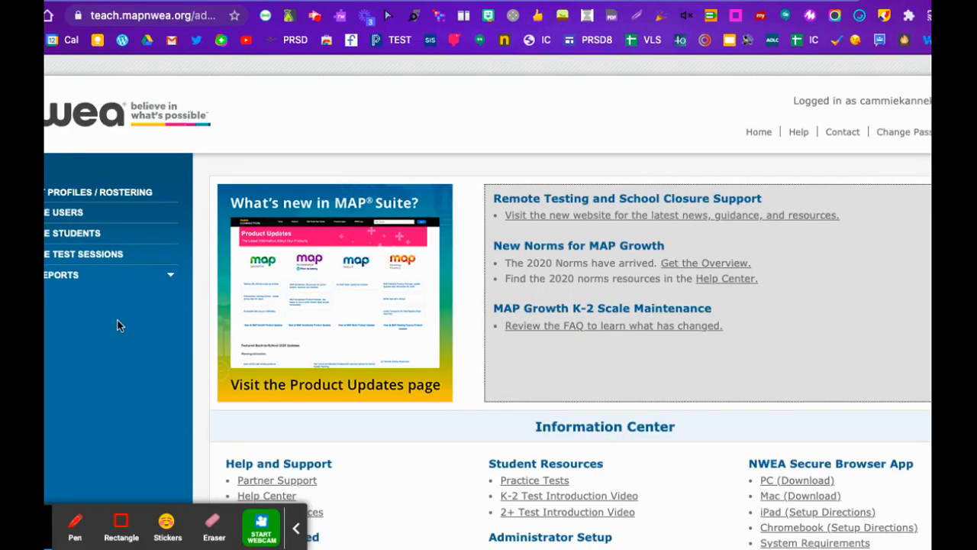
{"action": "mouse_move", "coordinate": [83, 253]}
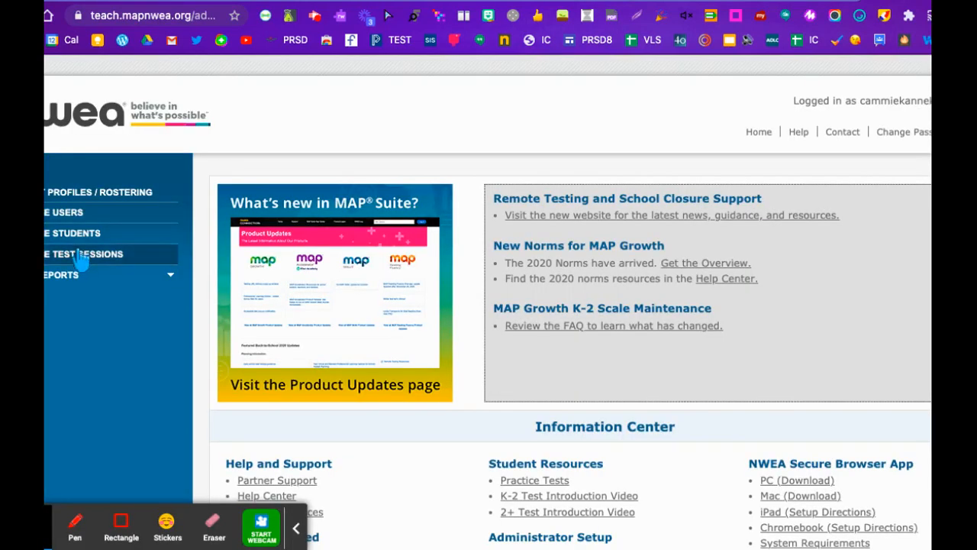
Start a Find Students to Test search filtered to Senator Gershaw School, grade 5.
{"action": "left_click", "coordinate": [82, 253]}
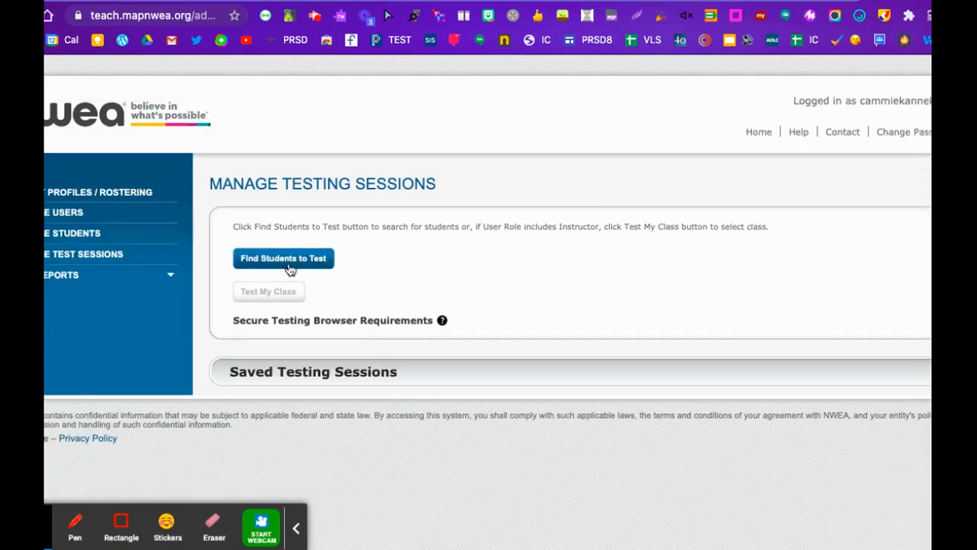
{"action": "mouse_move", "coordinate": [286, 264]}
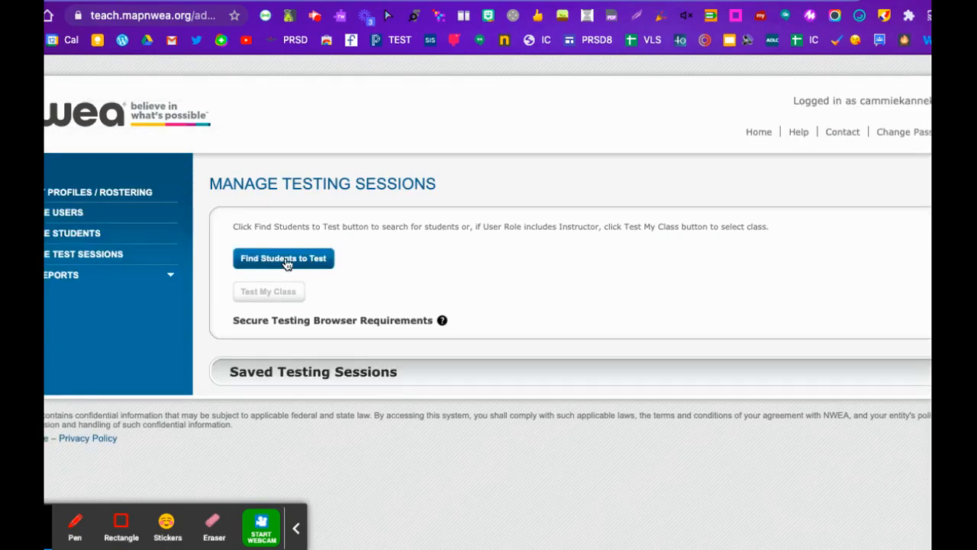
{"action": "mouse_move", "coordinate": [374, 277]}
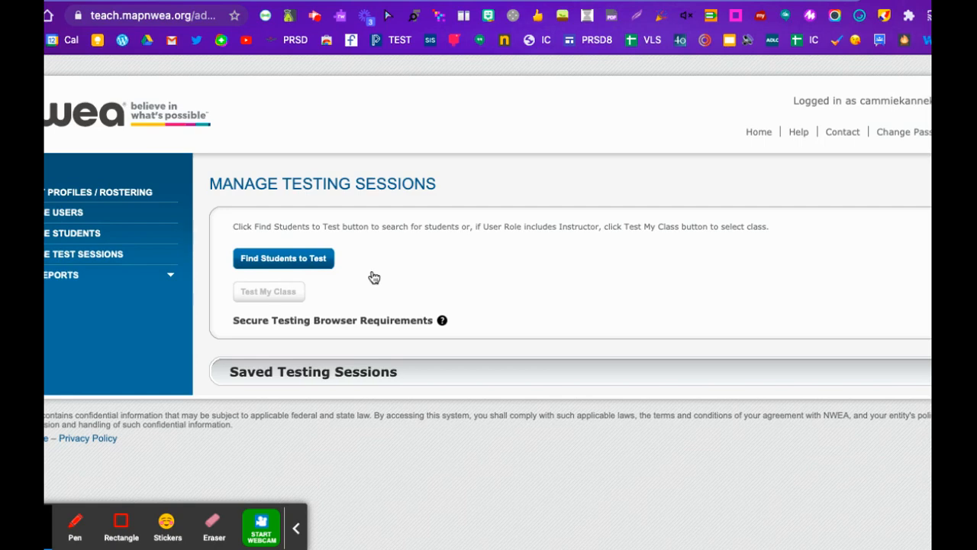
{"action": "left_click", "coordinate": [283, 258]}
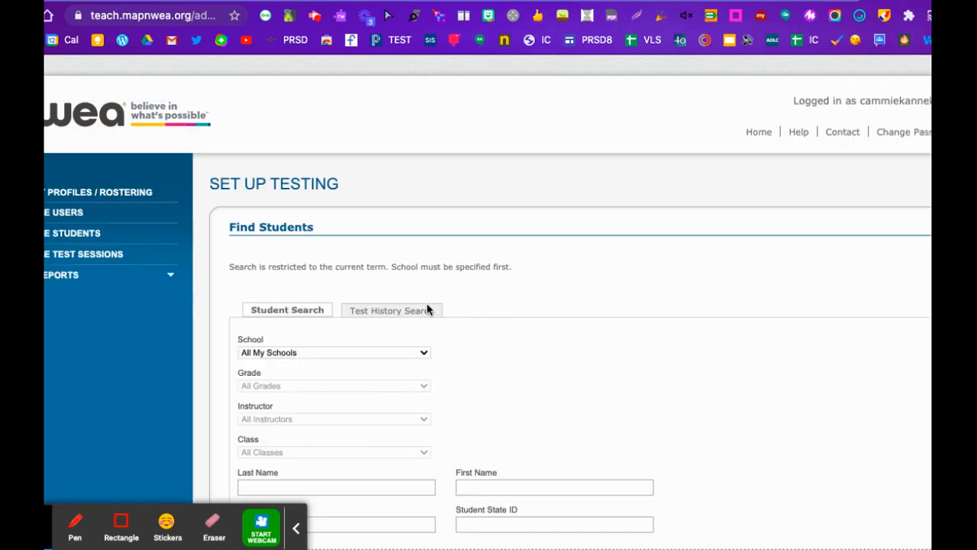
{"action": "scroll", "scroll_direction": "down", "scroll_amount": 3}
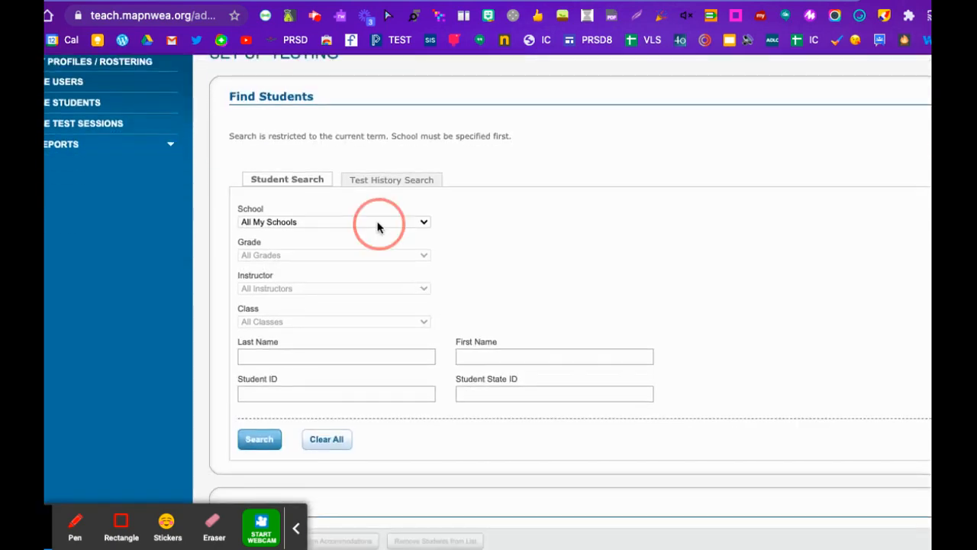
{"action": "mouse_move", "coordinate": [284, 504]}
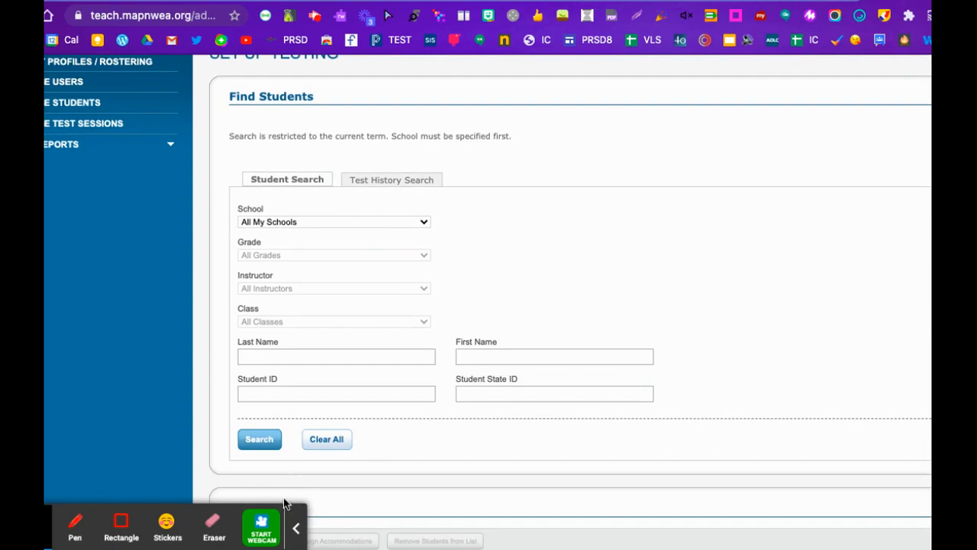
{"action": "left_click", "coordinate": [333, 221]}
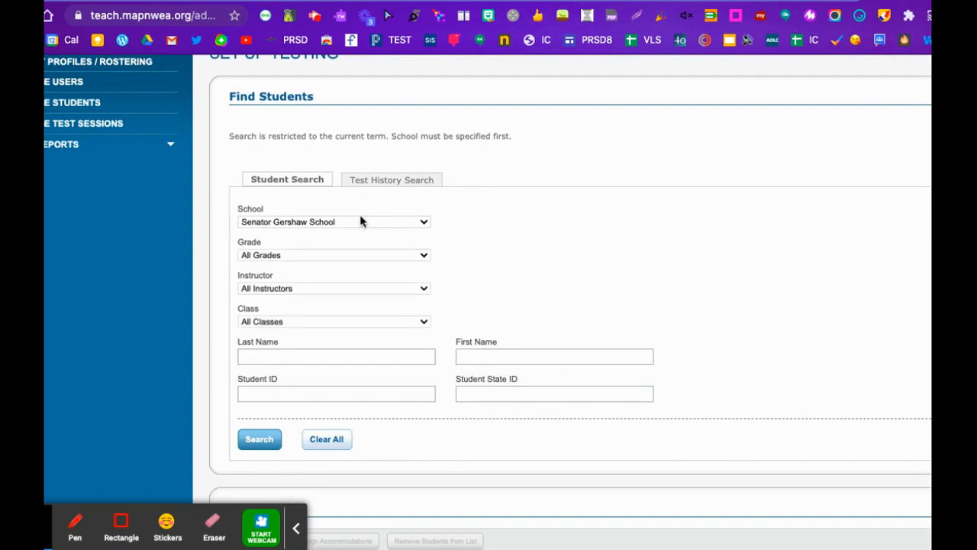
{"action": "mouse_move", "coordinate": [288, 231]}
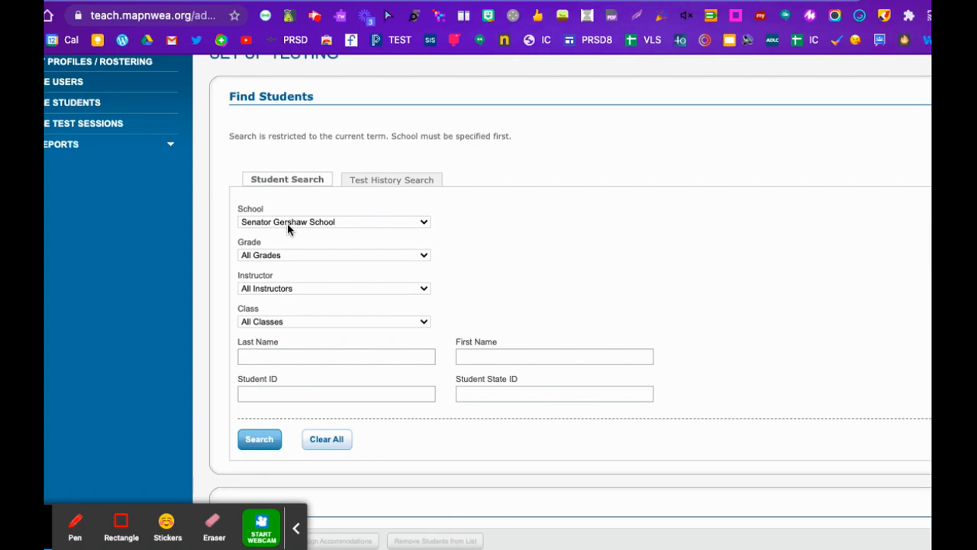
{"action": "mouse_move", "coordinate": [338, 262]}
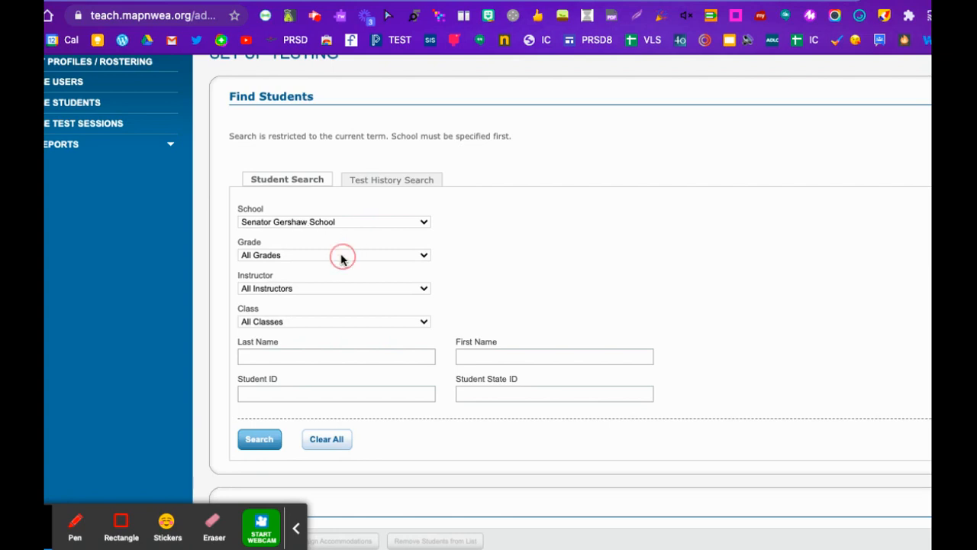
{"action": "mouse_move", "coordinate": [332, 274]}
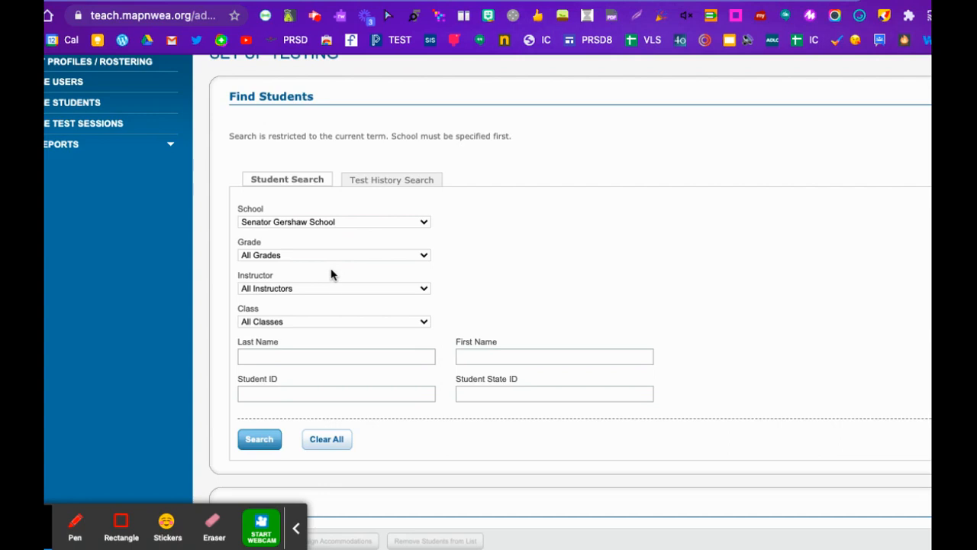
{"action": "mouse_move", "coordinate": [325, 288]}
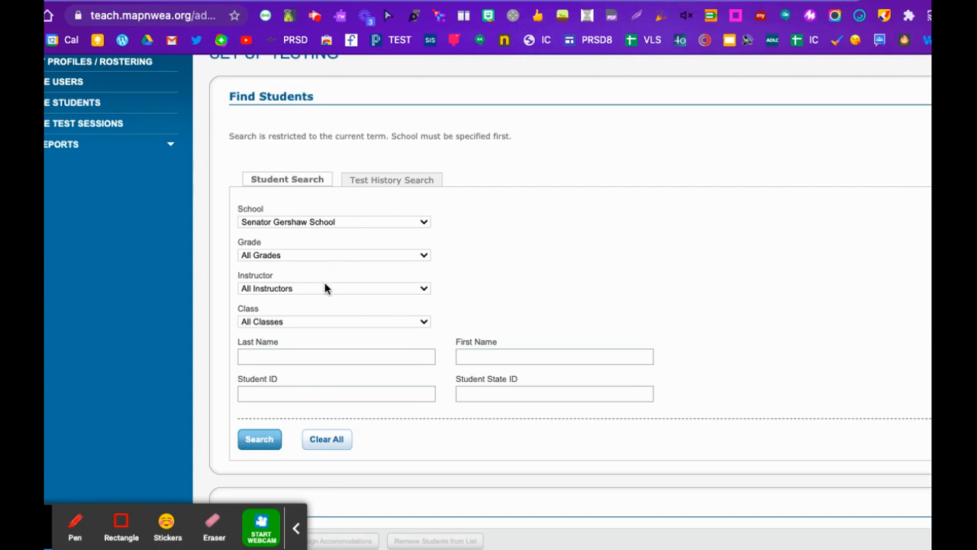
{"action": "left_click", "coordinate": [333, 255]}
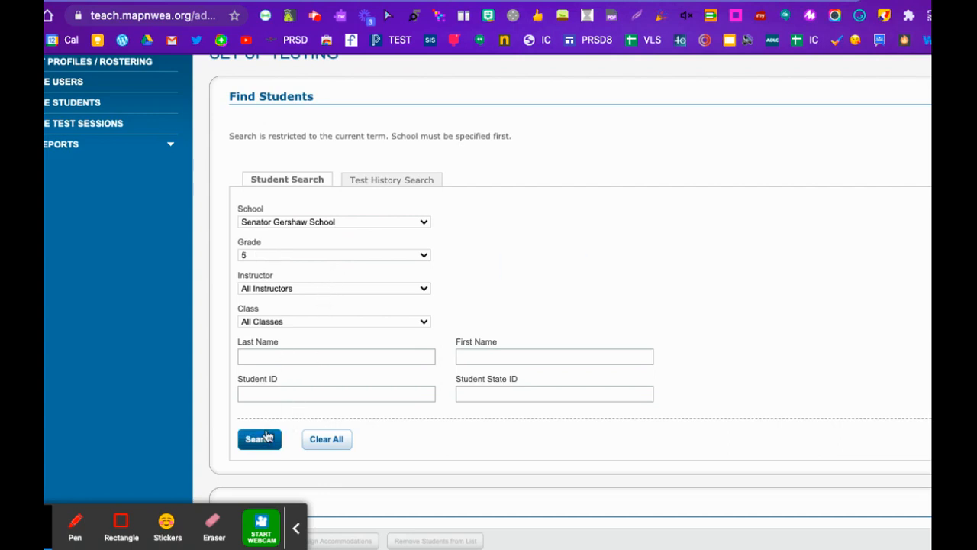
Run the grade 5 student search and view the second results page.
{"action": "left_click", "coordinate": [258, 438]}
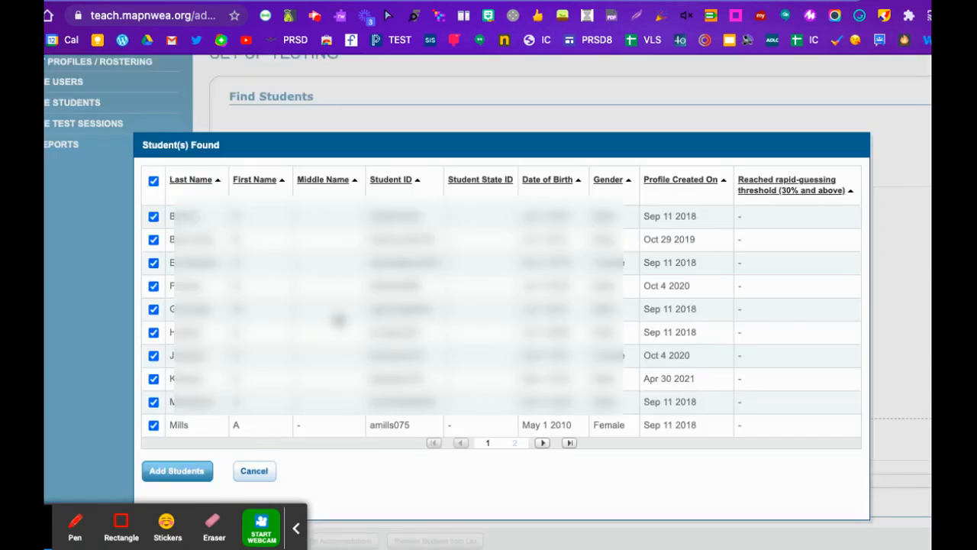
{"action": "mouse_move", "coordinate": [639, 378]}
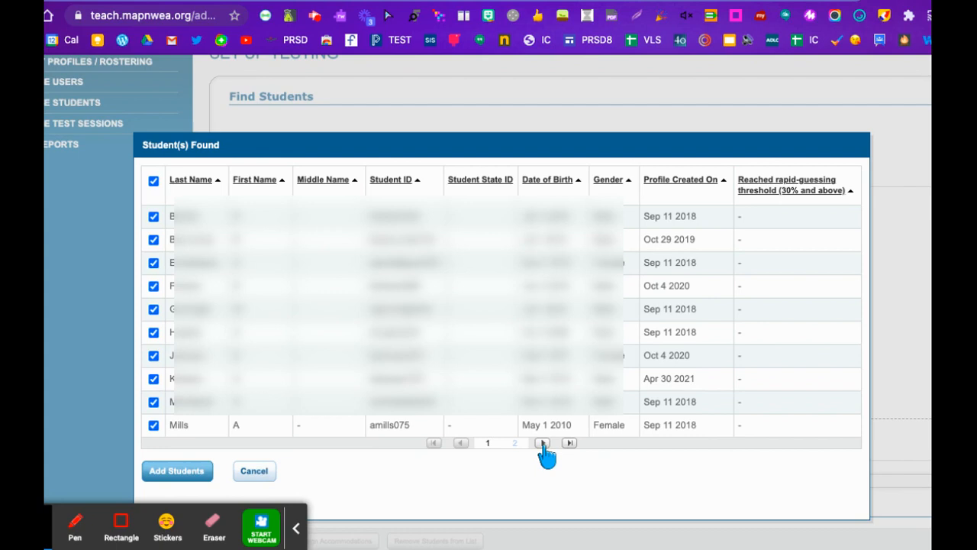
{"action": "left_click", "coordinate": [542, 443]}
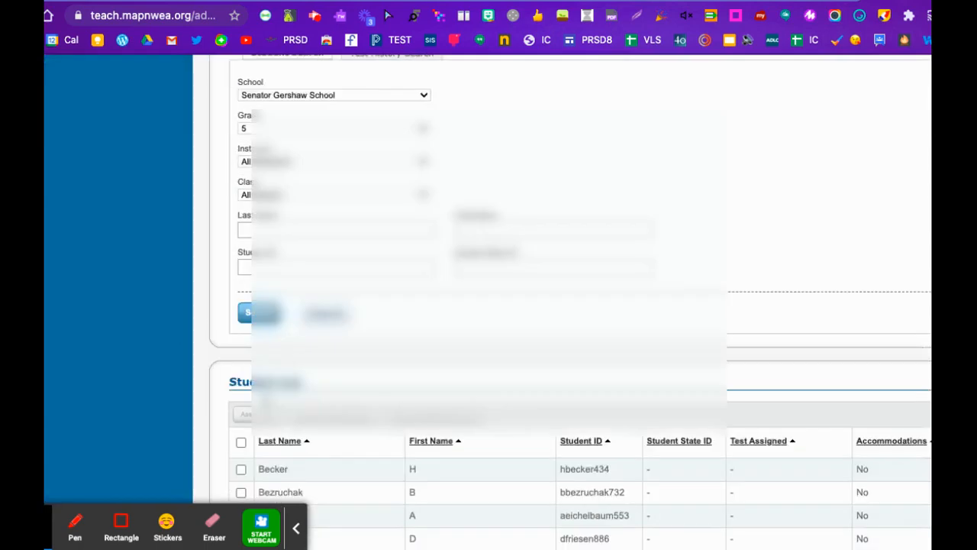
Select all students in the results with the header checkbox.
{"action": "scroll", "scroll_direction": "down", "scroll_amount": 3}
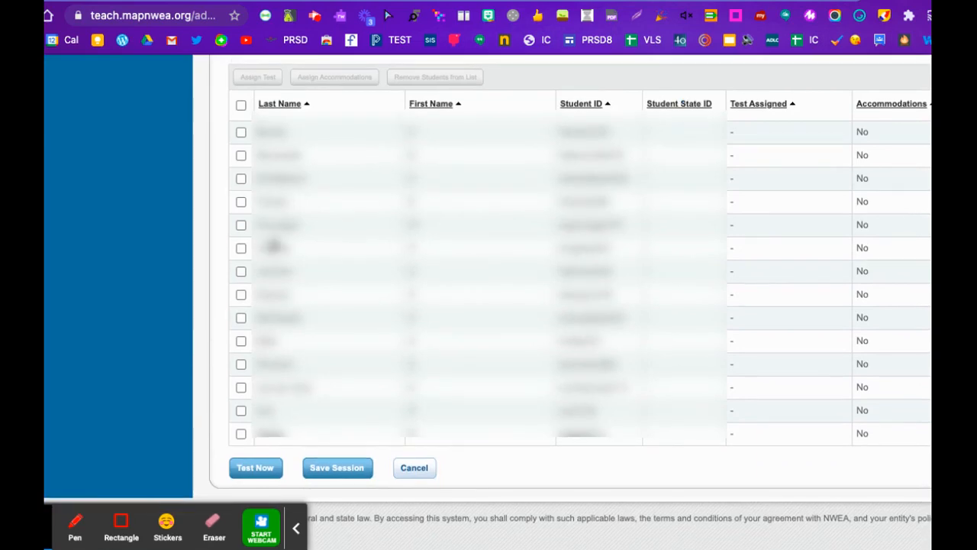
{"action": "mouse_move", "coordinate": [250, 93]}
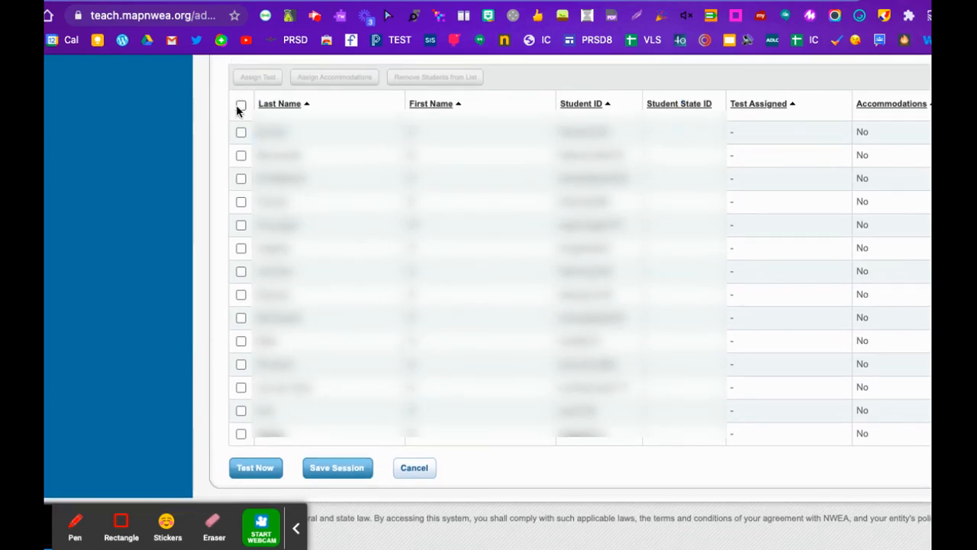
{"action": "left_click", "coordinate": [240, 104]}
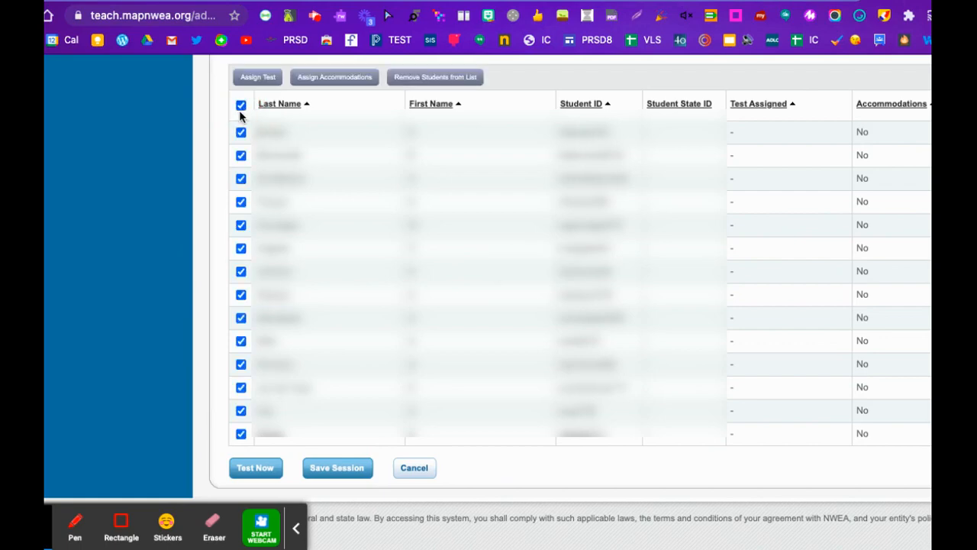
{"action": "mouse_move", "coordinate": [271, 133]}
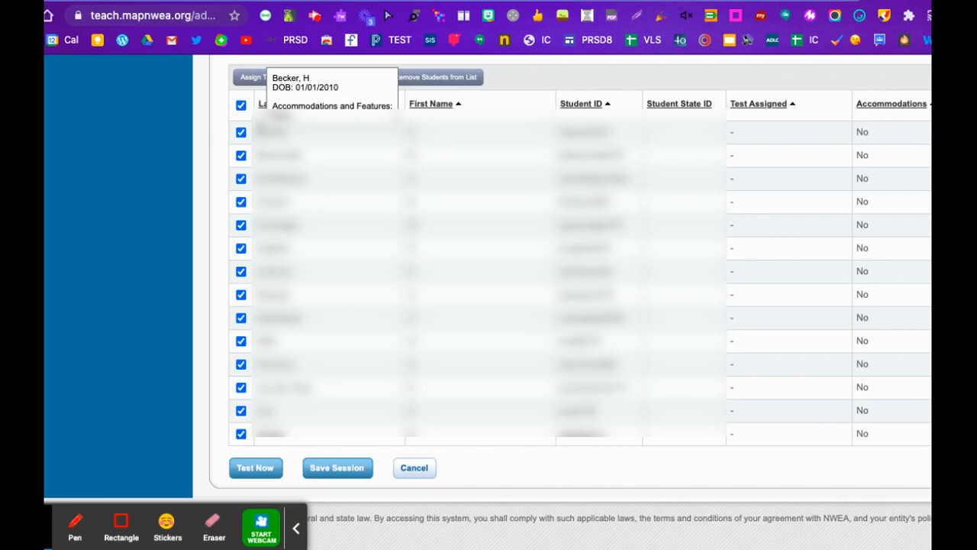
{"action": "mouse_move", "coordinate": [479, 182]}
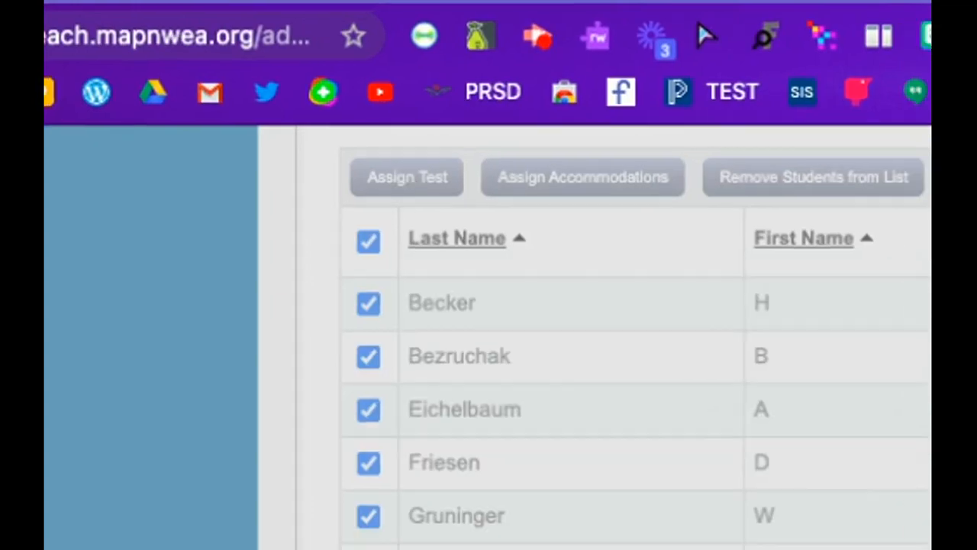
Assign Growth: Reading 6+ BC 2016 to the checked students and choose Save Session.
{"action": "left_click", "coordinate": [407, 177]}
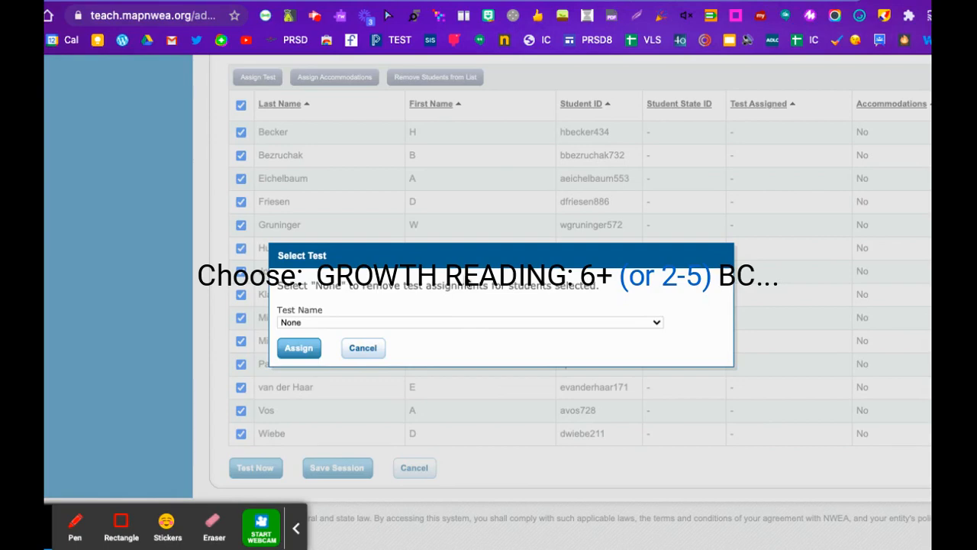
{"action": "mouse_move", "coordinate": [466, 274]}
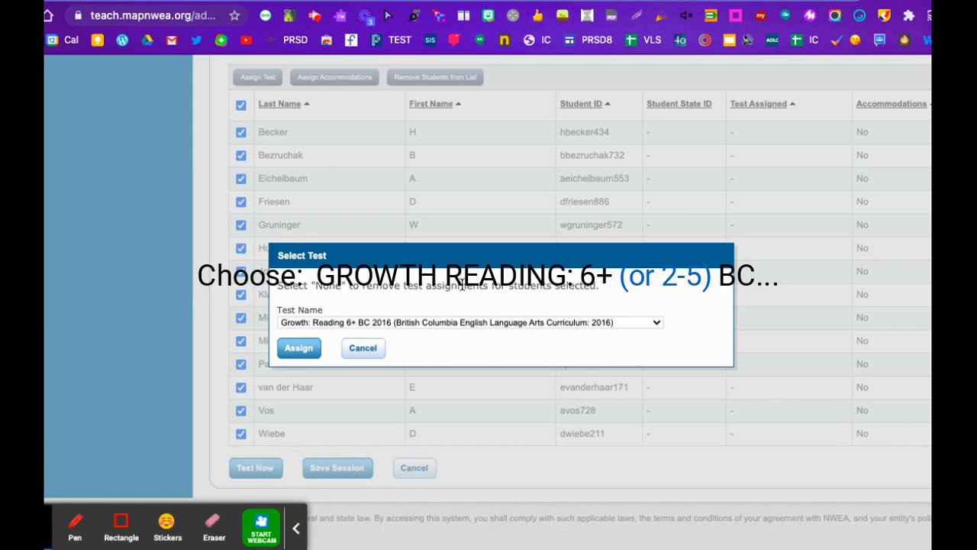
{"action": "left_click", "coordinate": [299, 347]}
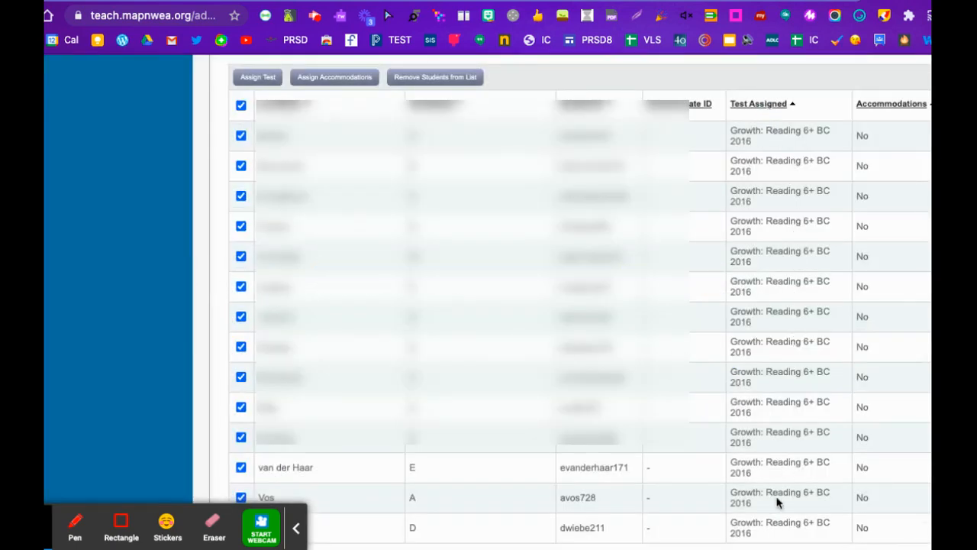
{"action": "left_click", "coordinate": [327, 475]}
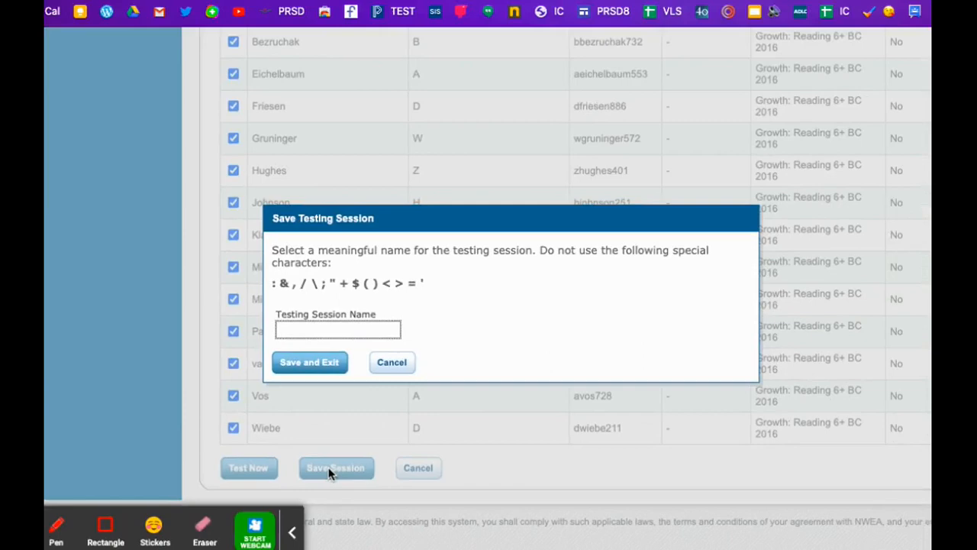
Name the testing session 'kann6' and save and exit.
{"action": "type", "text": "kann6"}
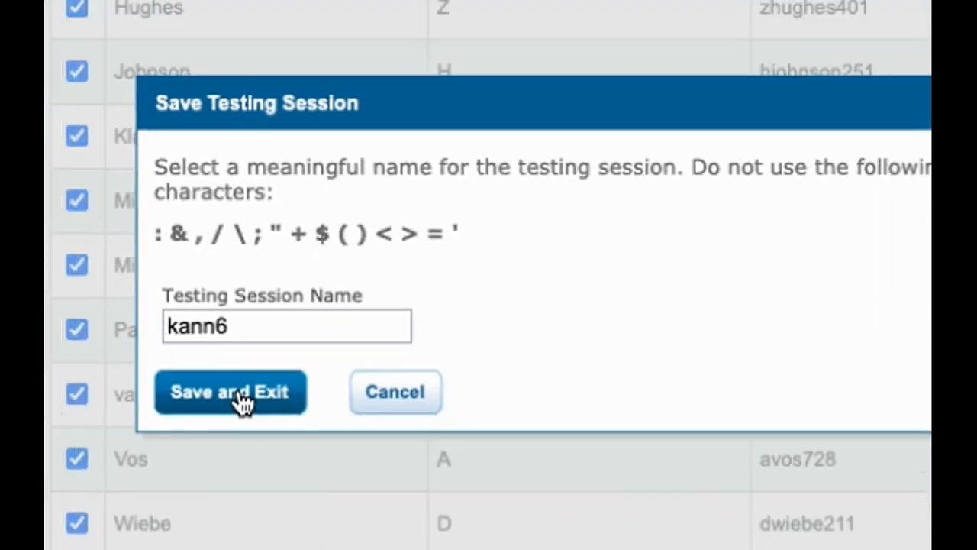
{"action": "left_click", "coordinate": [231, 391]}
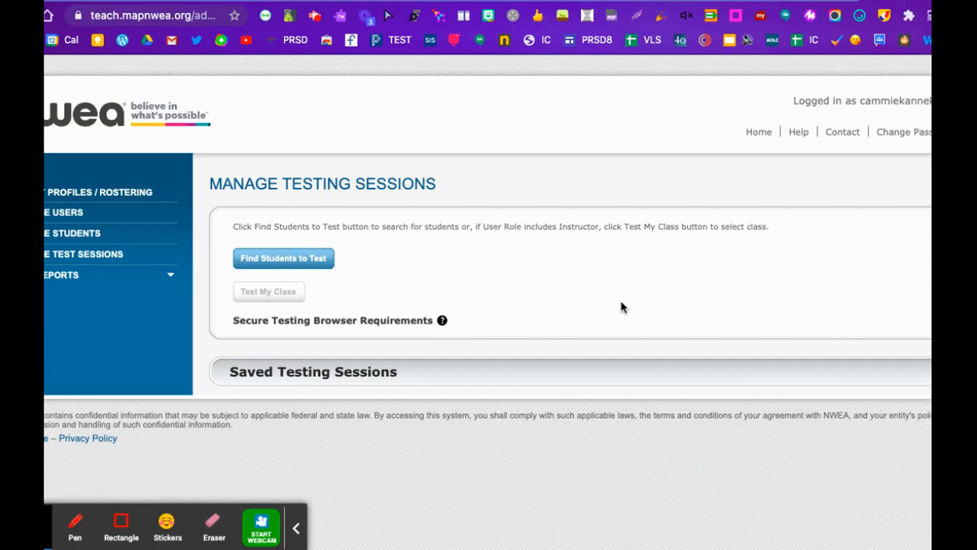
{"action": "mouse_move", "coordinate": [697, 256]}
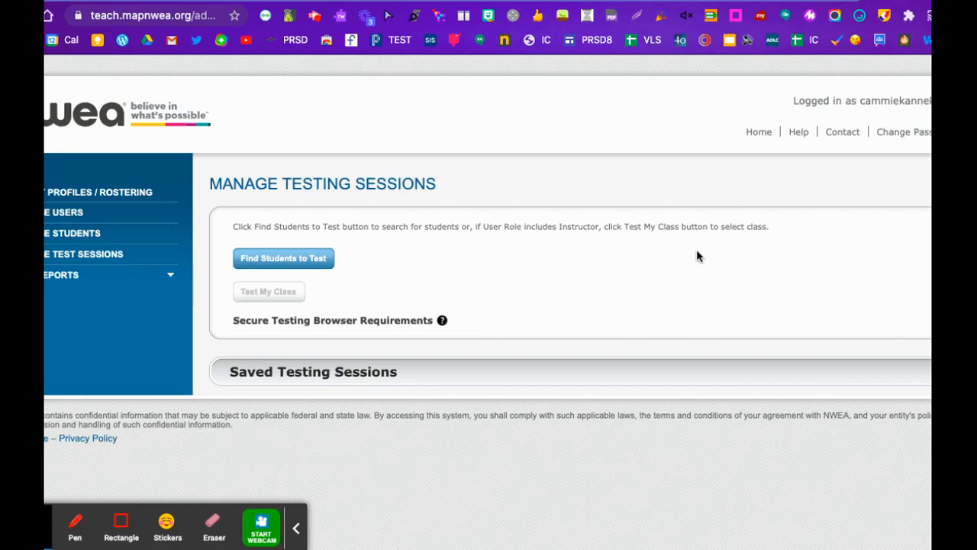
{"action": "mouse_move", "coordinate": [573, 270]}
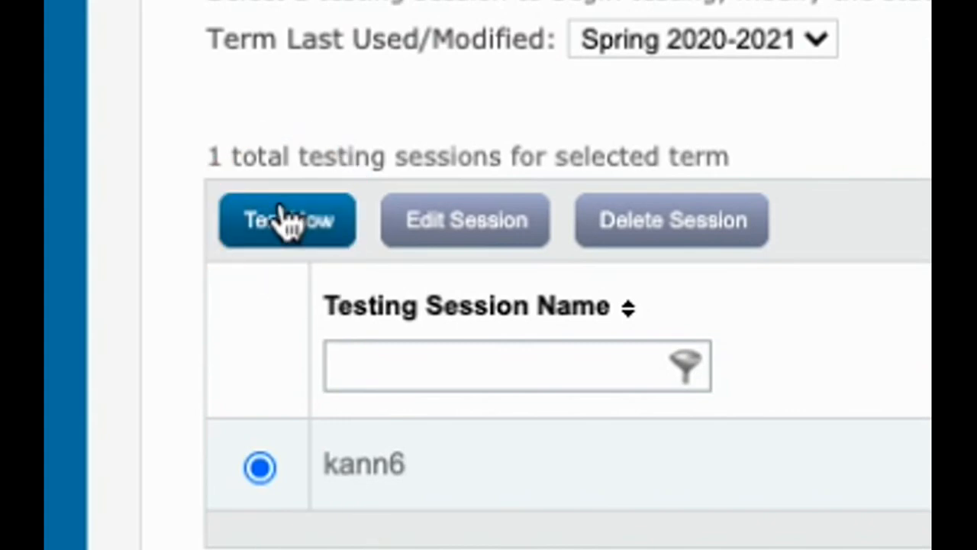
Start testing the saved kann6 session with Test Now.
{"action": "left_click", "coordinate": [288, 220]}
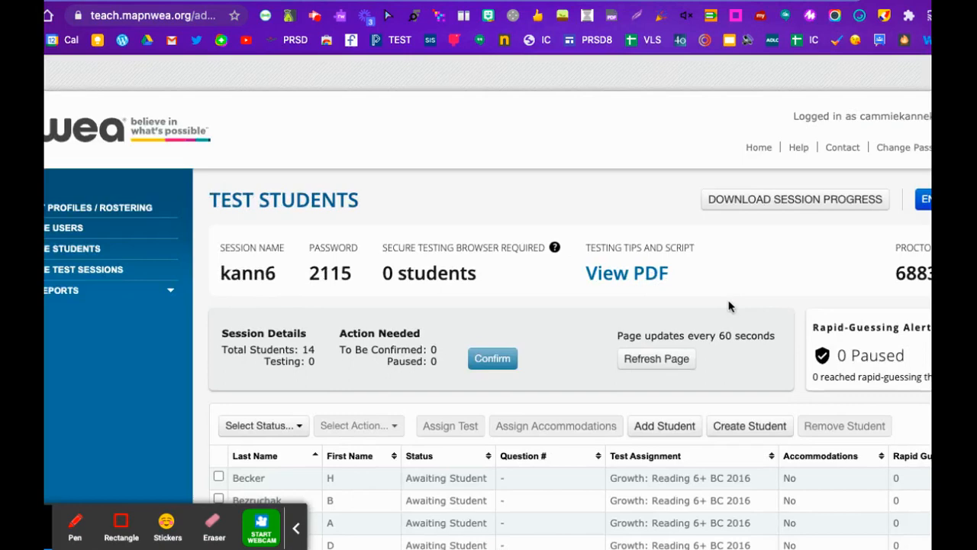
{"action": "scroll", "scroll_direction": "down", "scroll_amount": 3}
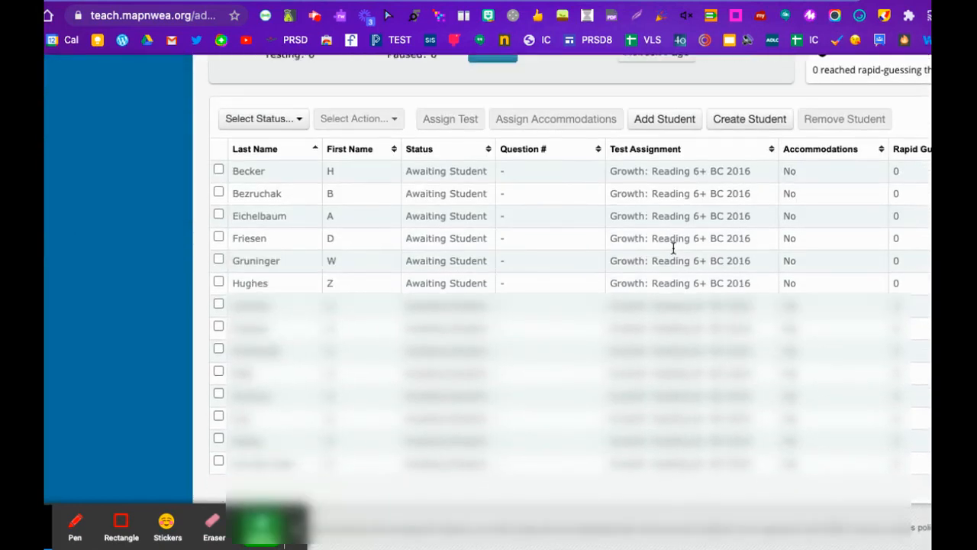
{"action": "scroll", "scroll_direction": "up", "scroll_amount": 3}
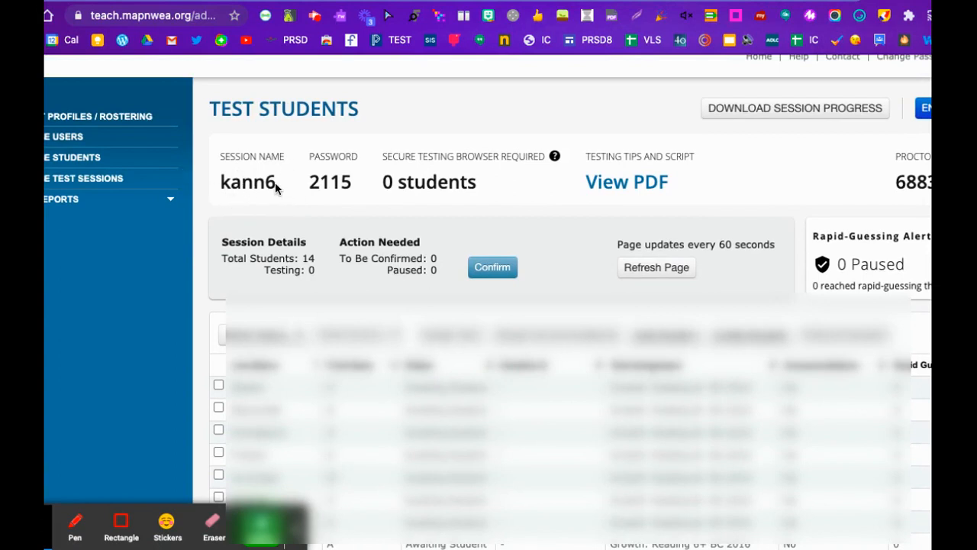
{"action": "mouse_move", "coordinate": [270, 193]}
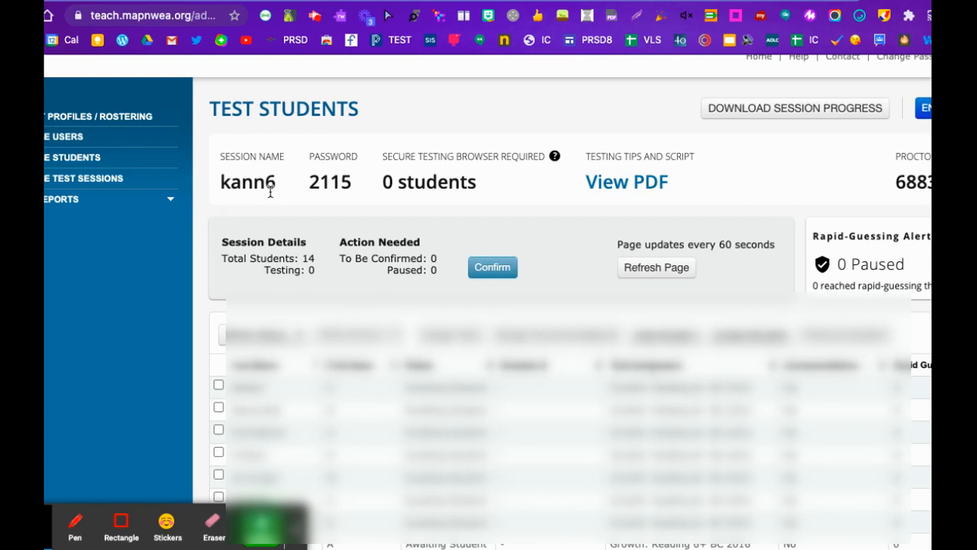
{"action": "mouse_move", "coordinate": [221, 190]}
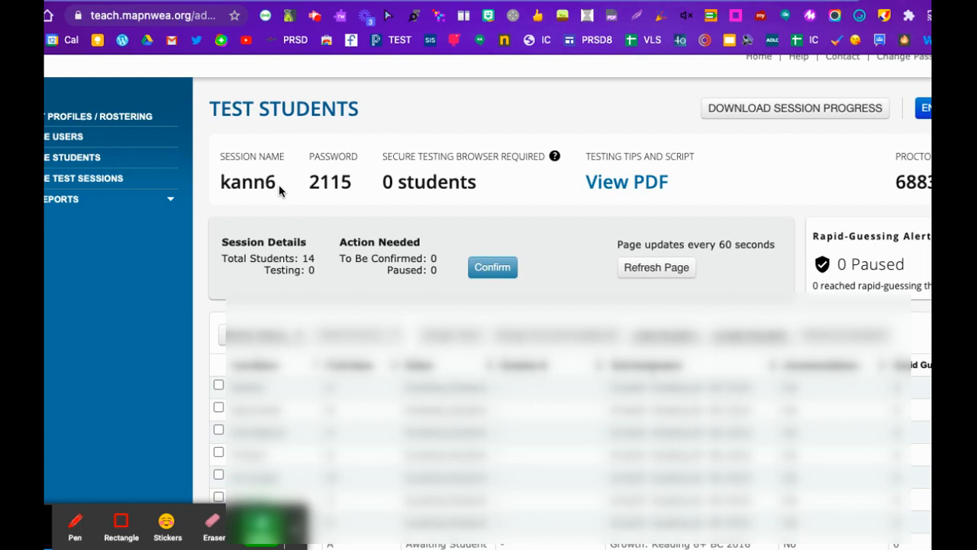
{"action": "mouse_move", "coordinate": [276, 183]}
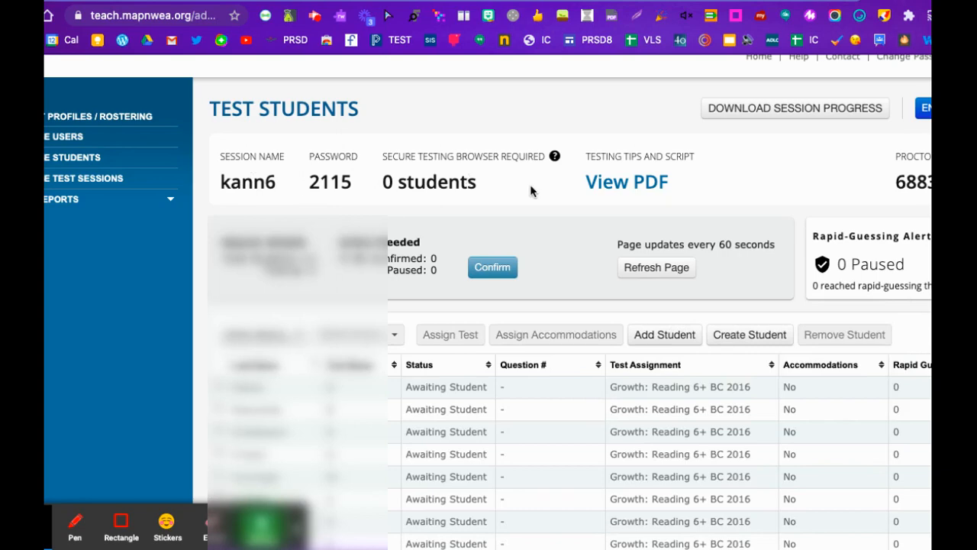
{"action": "scroll", "scroll_direction": "down", "scroll_amount": 3}
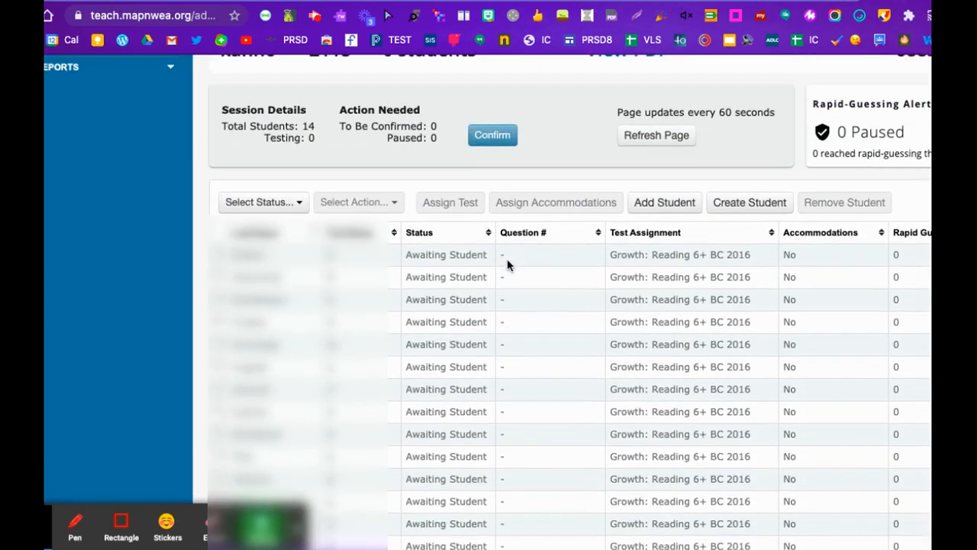
{"action": "scroll", "scroll_direction": "up", "scroll_amount": 3}
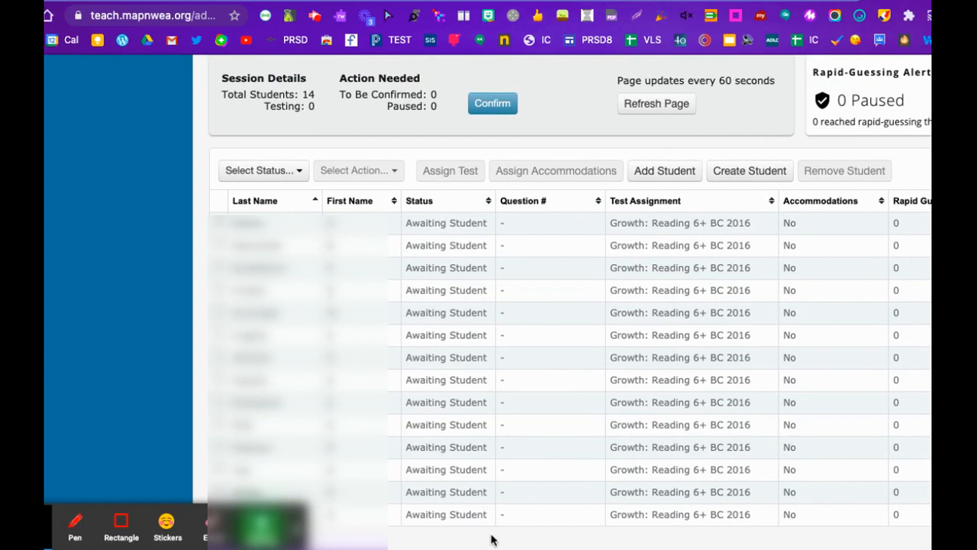
{"action": "mouse_move", "coordinate": [607, 385]}
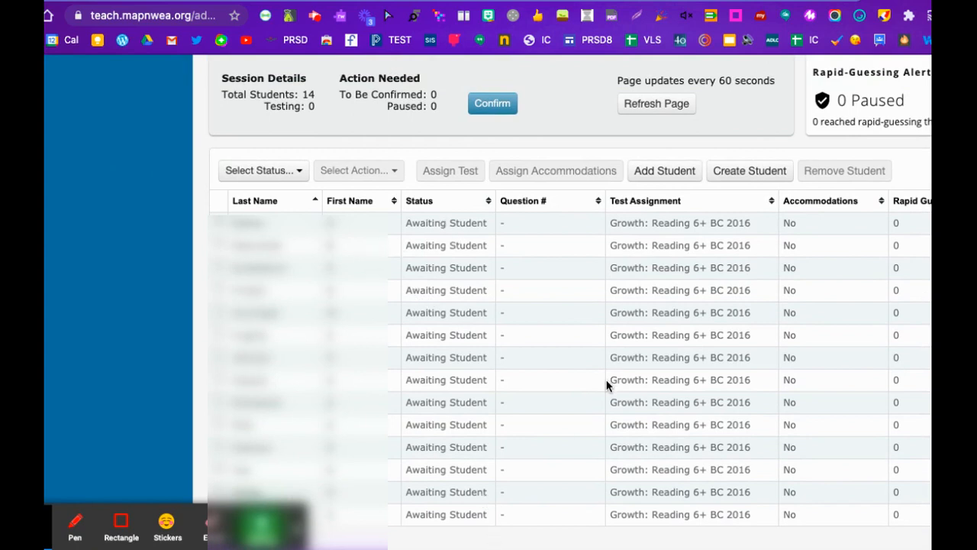